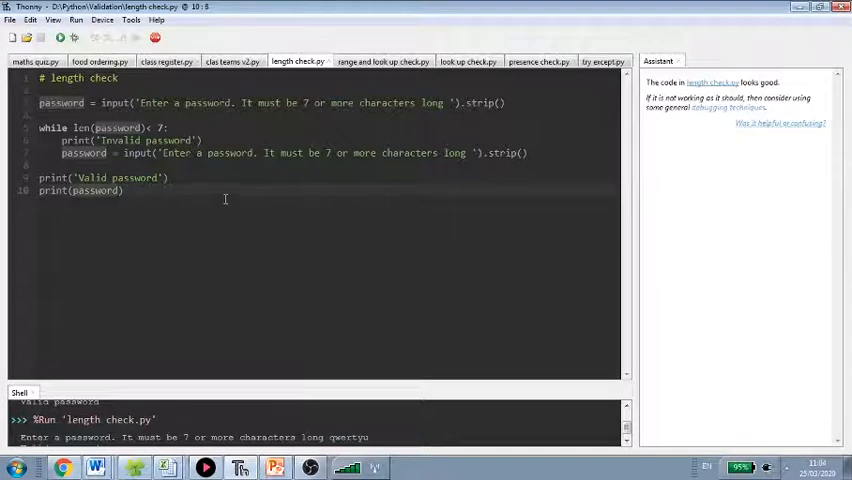
mouse_move(212, 190)
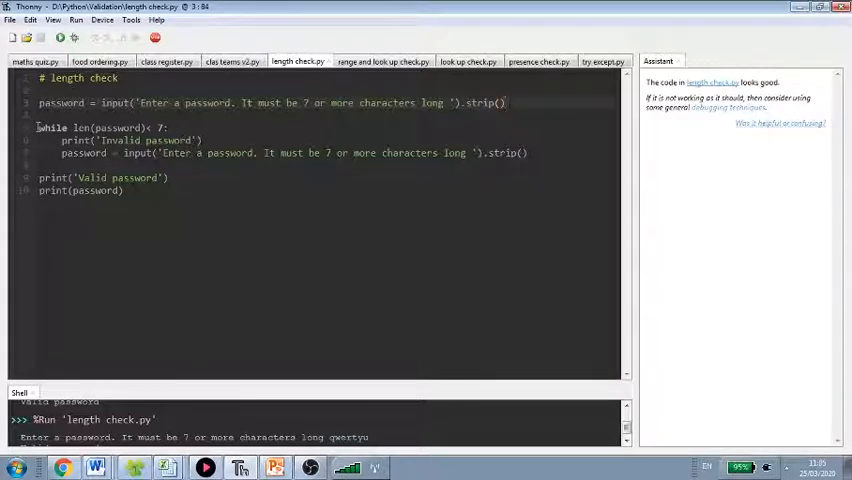
Step: In Thonny Options, raise the editor font size to 20 under Theme & Font and apply it
left_click(126, 28)
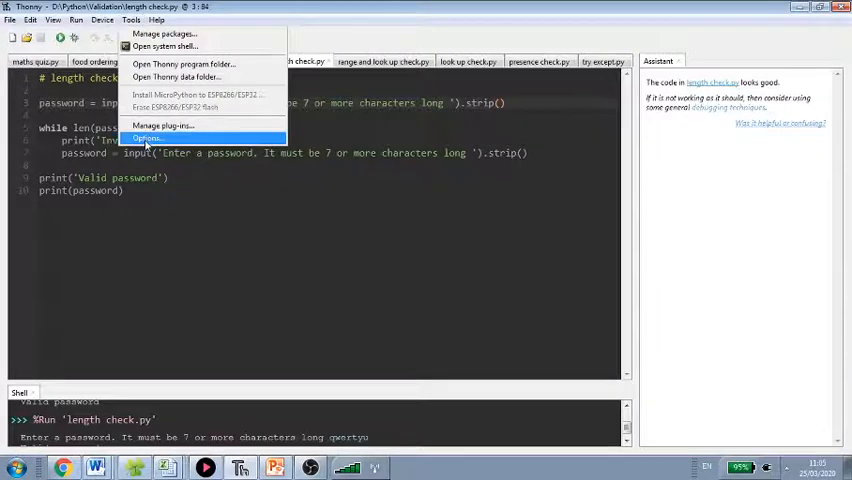
left_click(148, 138)
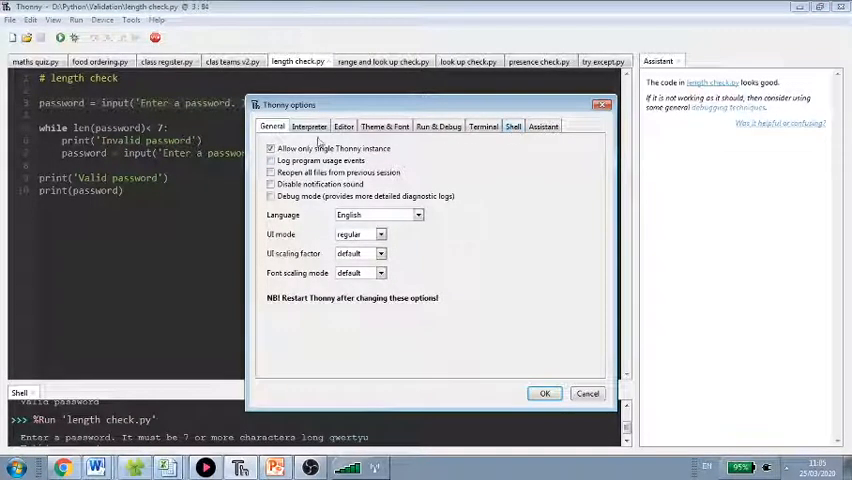
left_click(344, 126)
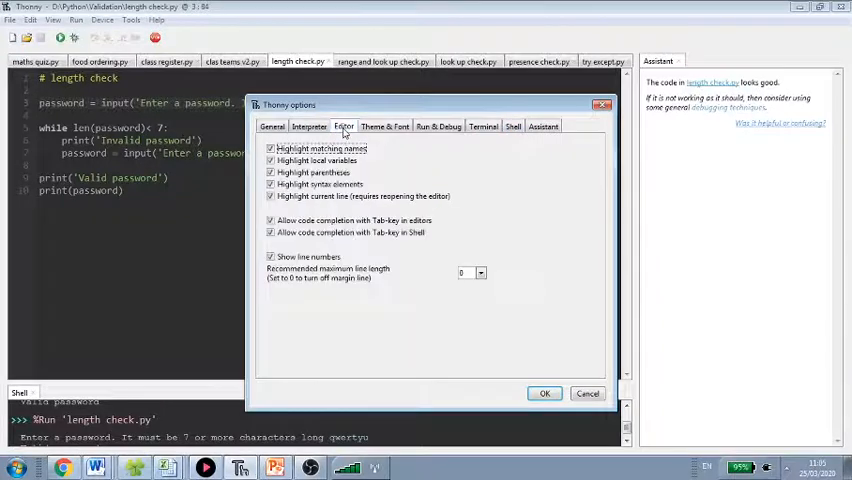
left_click(384, 126)
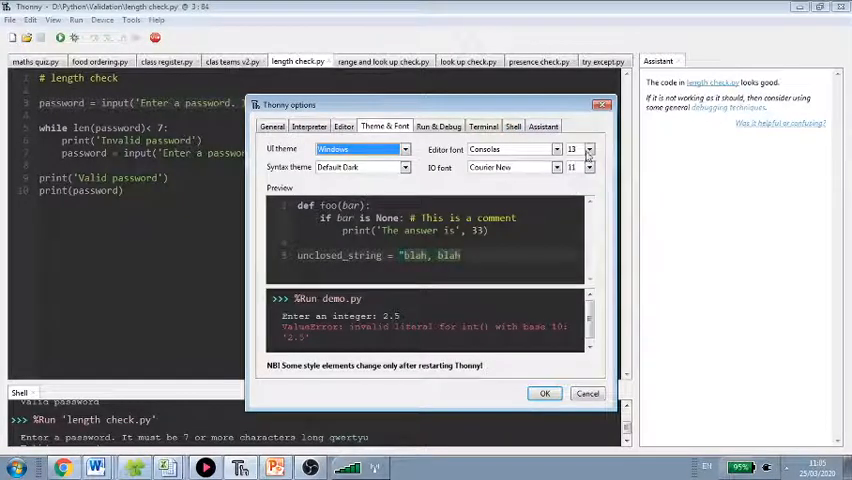
left_click(590, 148)
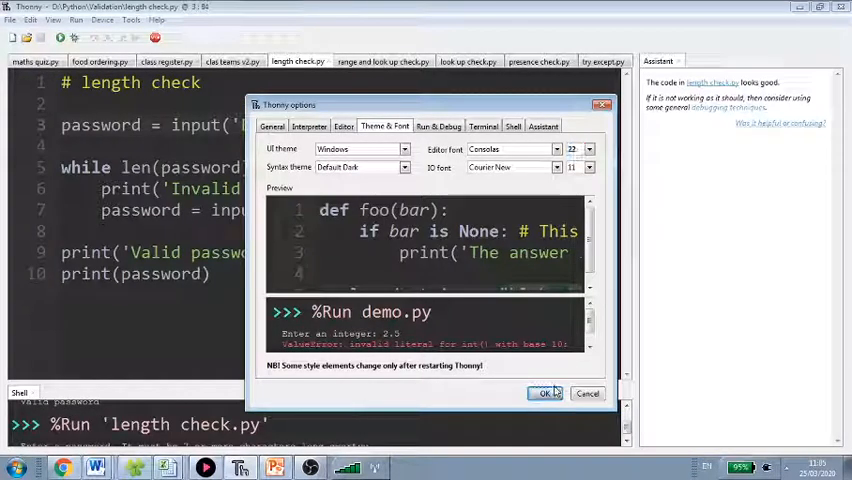
left_click(546, 394)
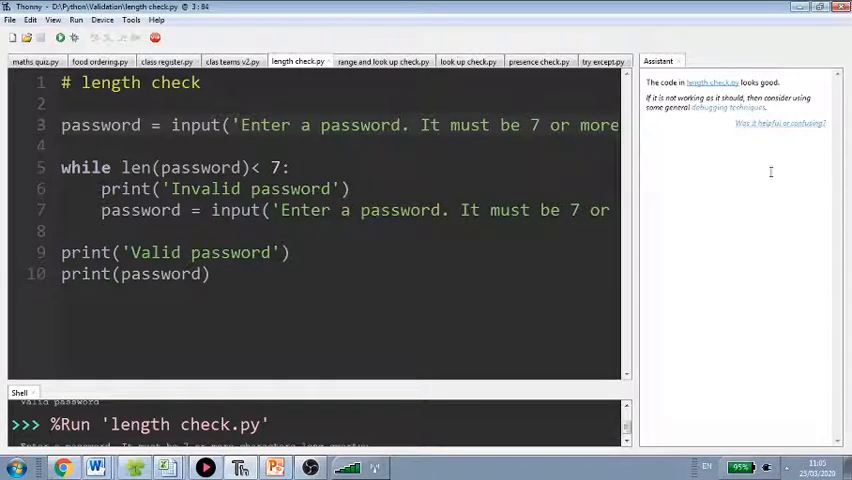
mouse_move(690, 190)
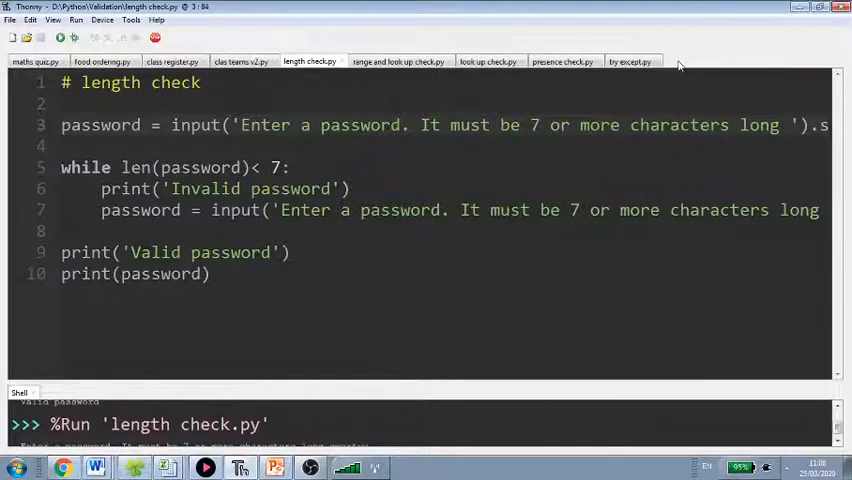
mouse_move(408, 290)
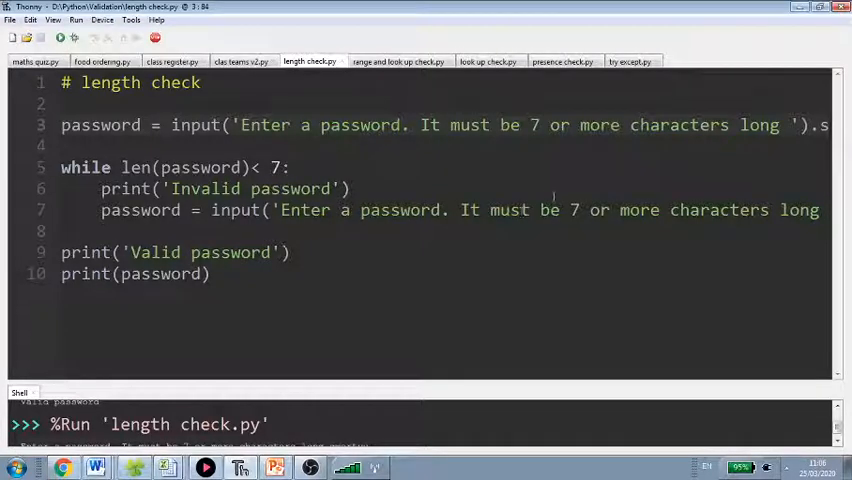
double_click(600, 210)
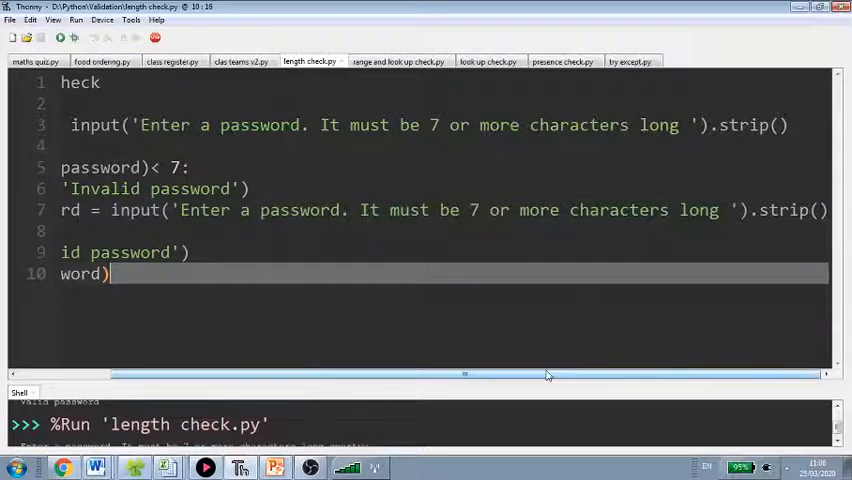
scroll("left", 3)
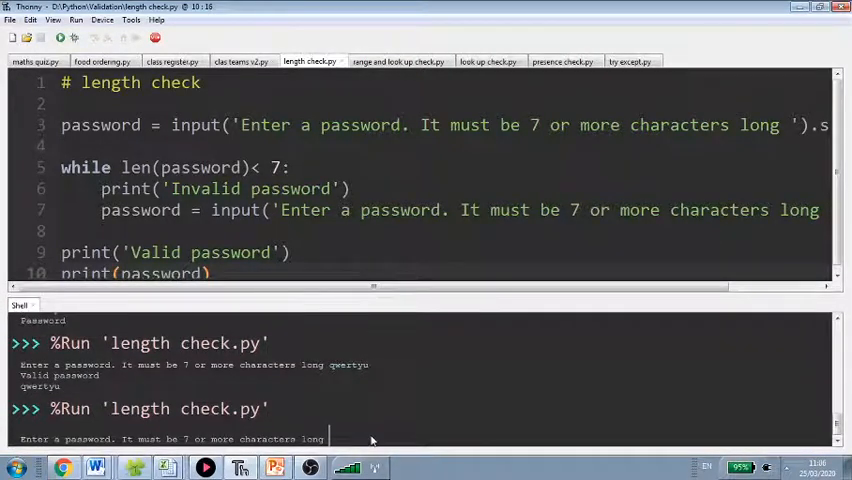
type("123")
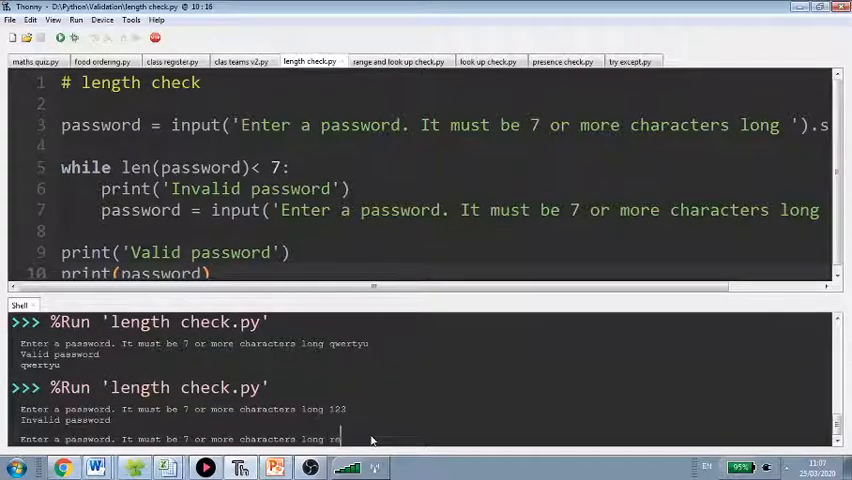
type("red")
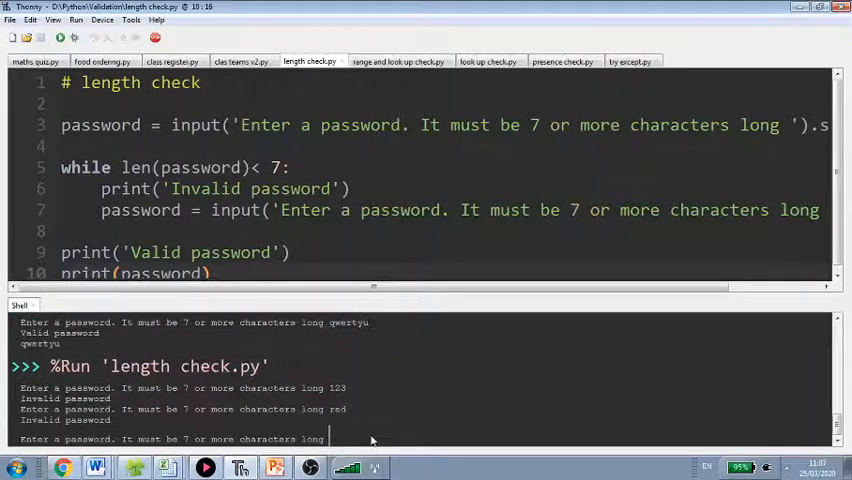
type("1234567")
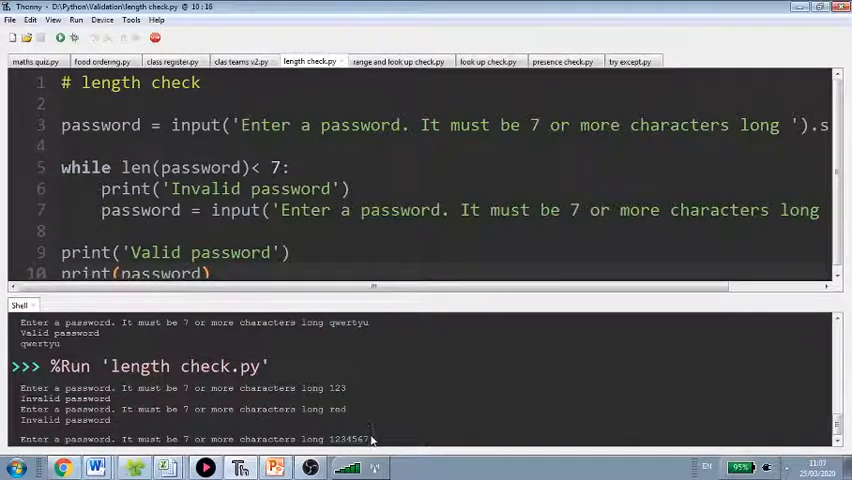